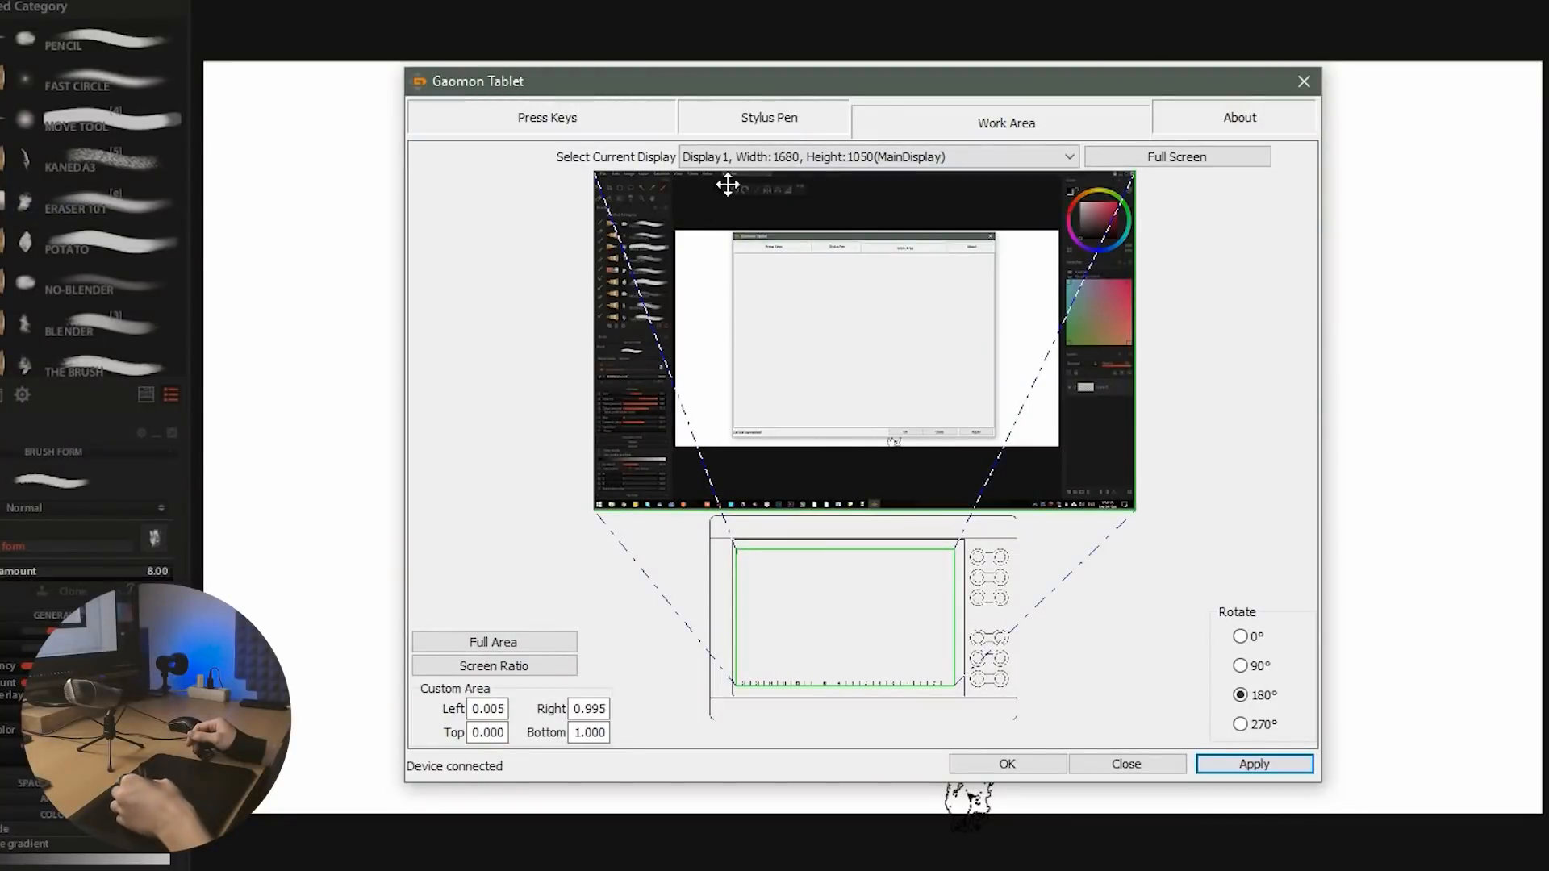
mouse_move(583, 485)
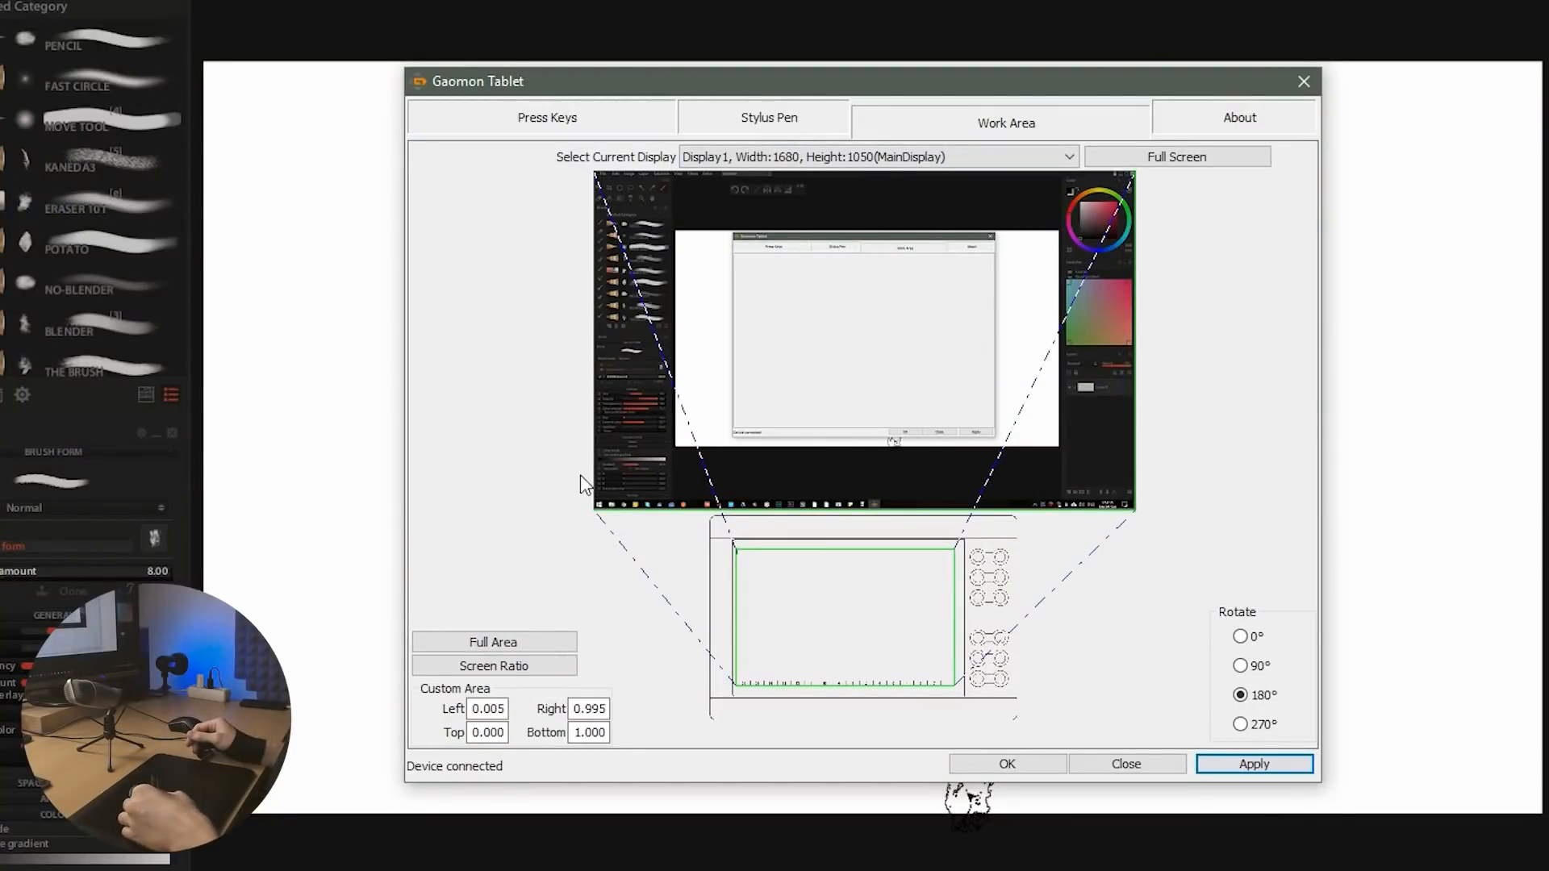